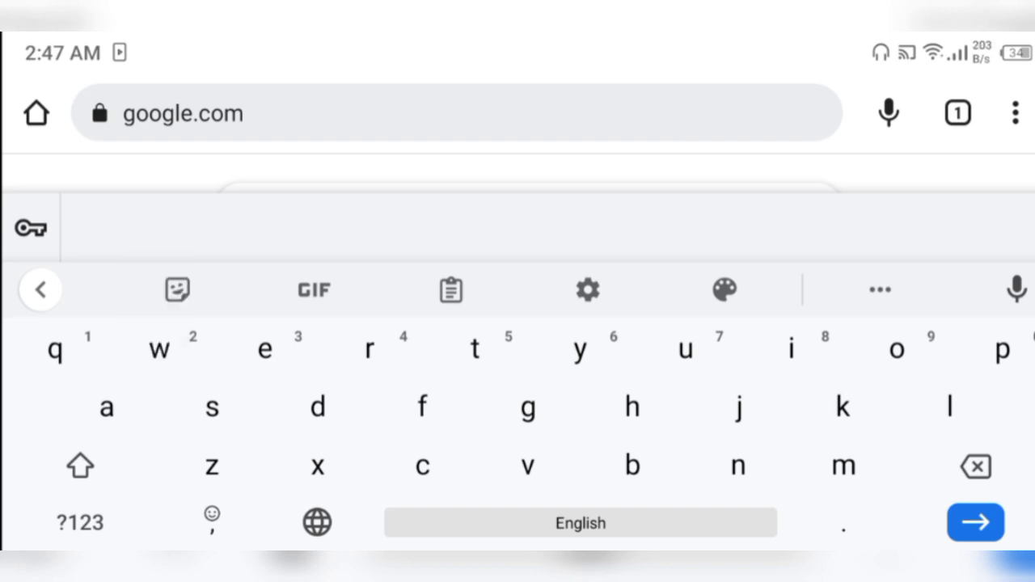
Search Google for 'windows 10 iso'.
type("windows 10 i")
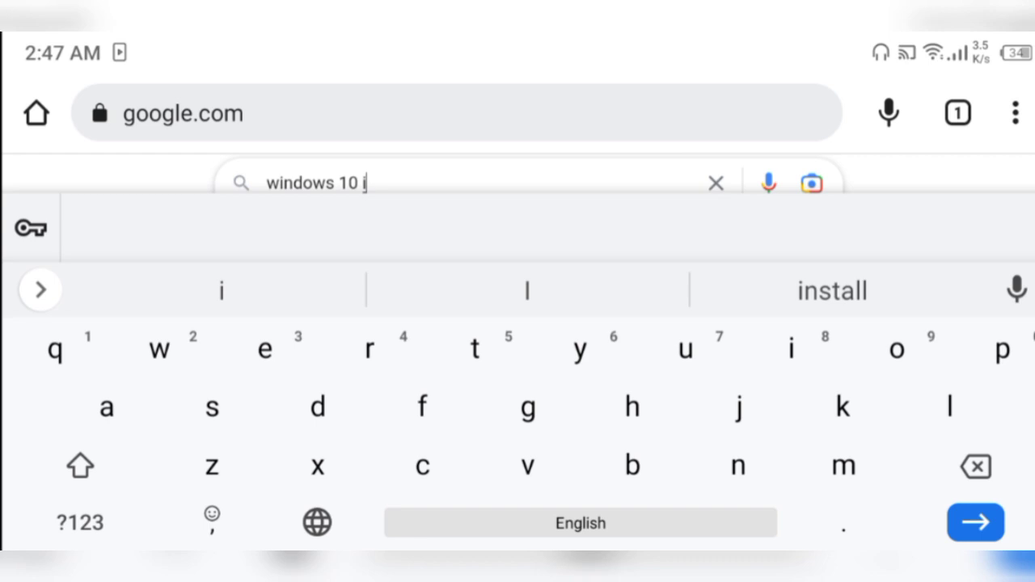
type("so")
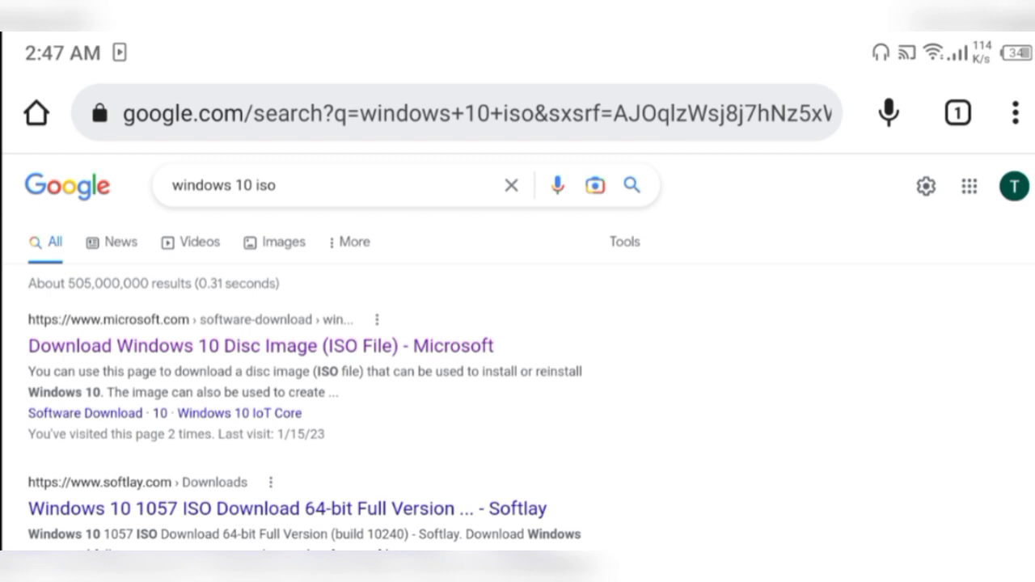
Go to Microsoft's Download Windows 10 Disc Image page and reach the Version 22H2 edition choice.
left_click(262, 346)
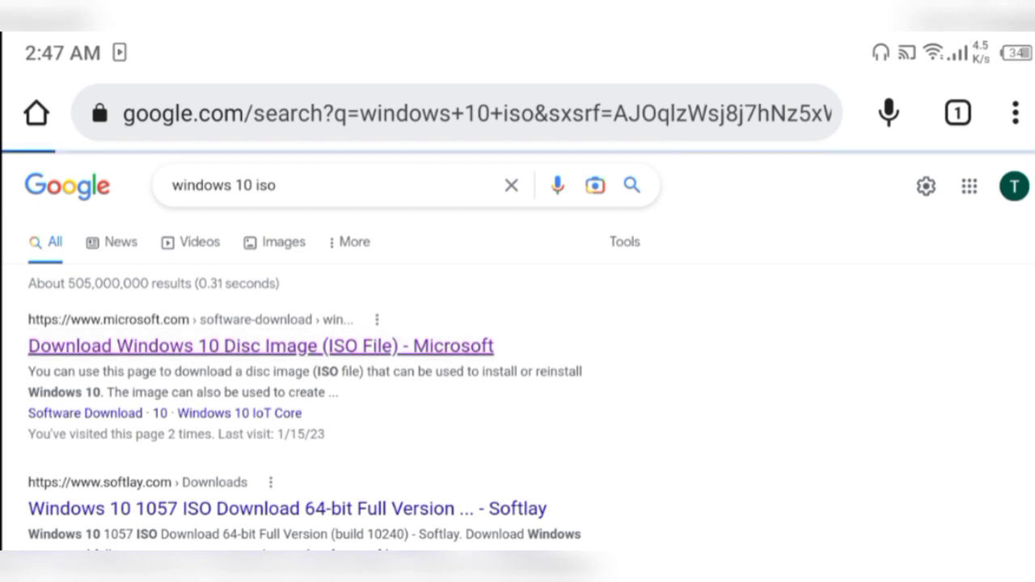
left_click(260, 346)
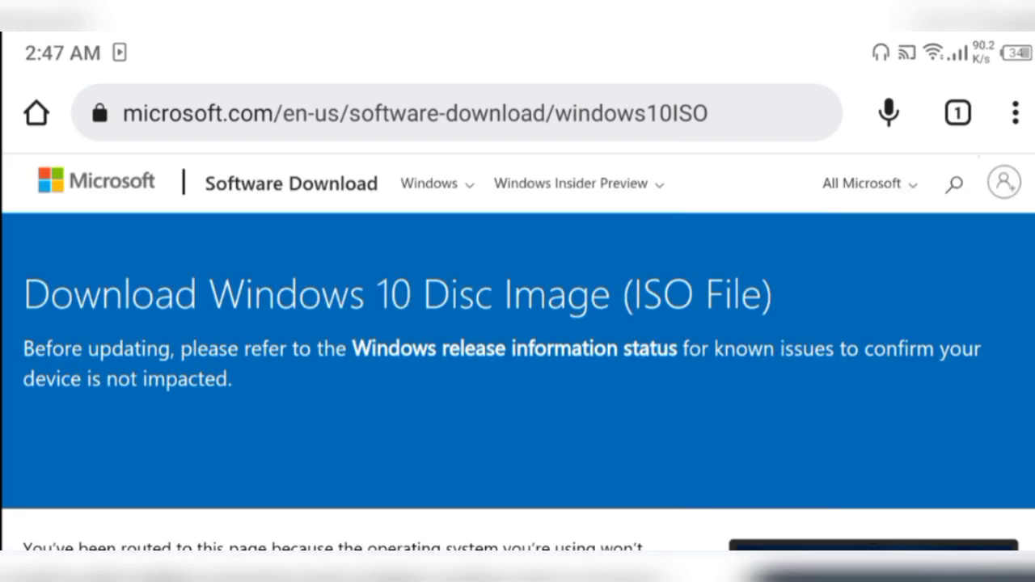
scroll("down", 3)
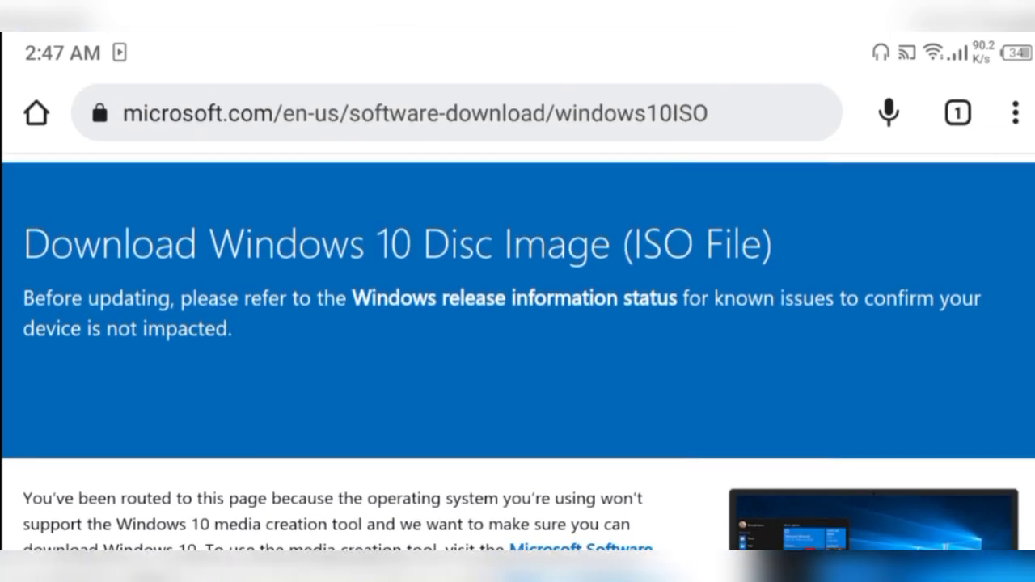
scroll("down", 3)
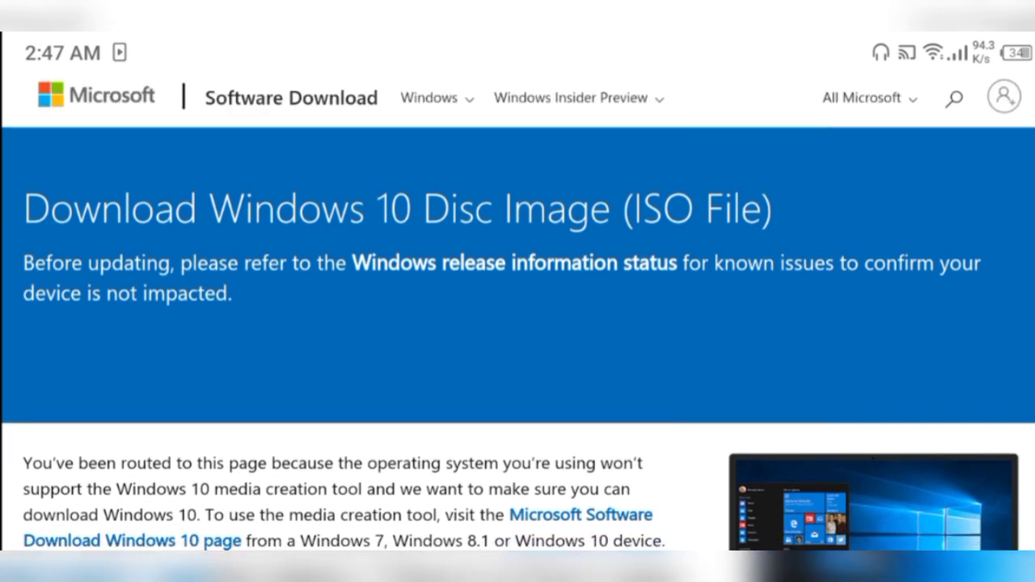
scroll("down", 3)
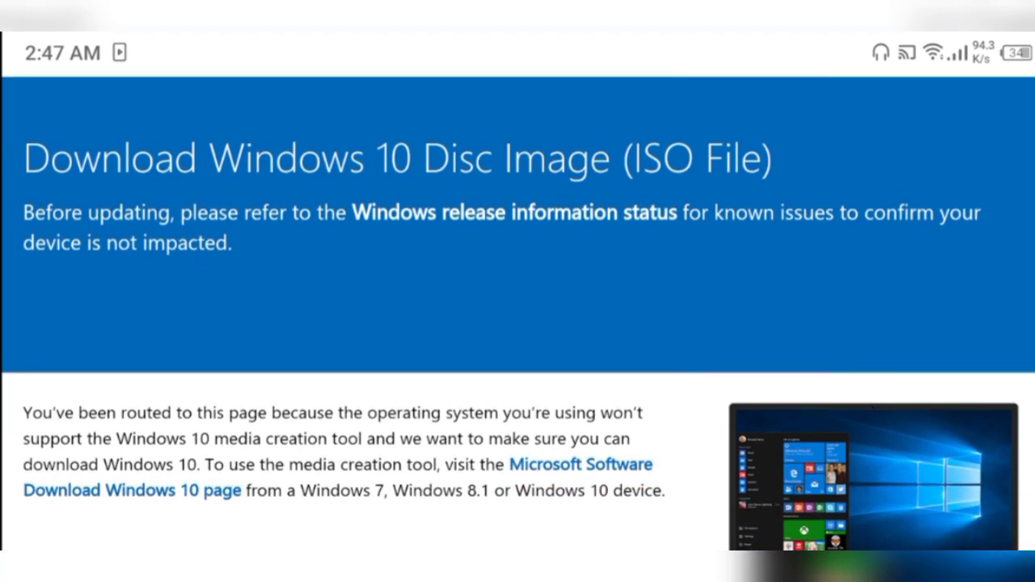
scroll("down", 3)
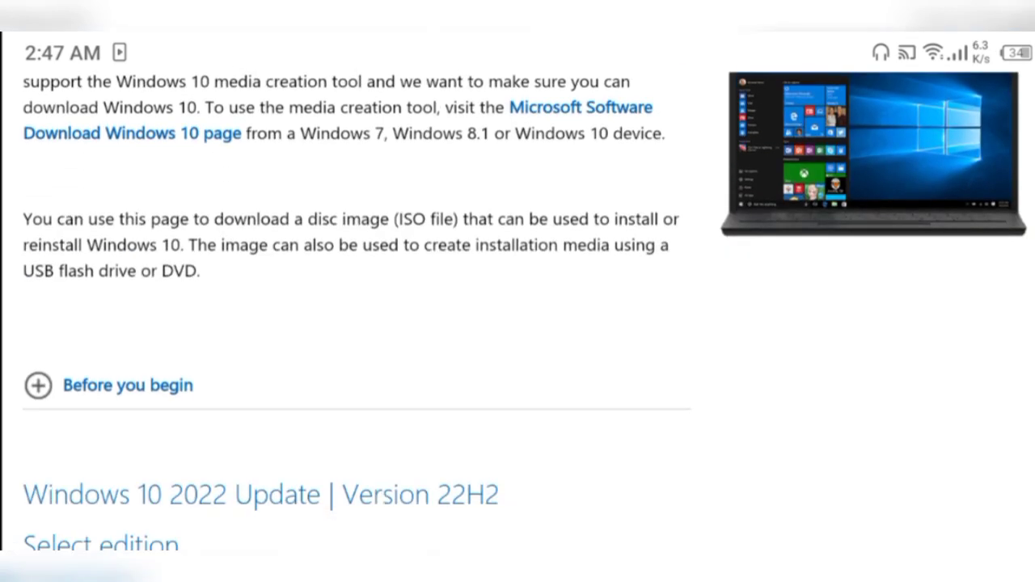
scroll("down", 3)
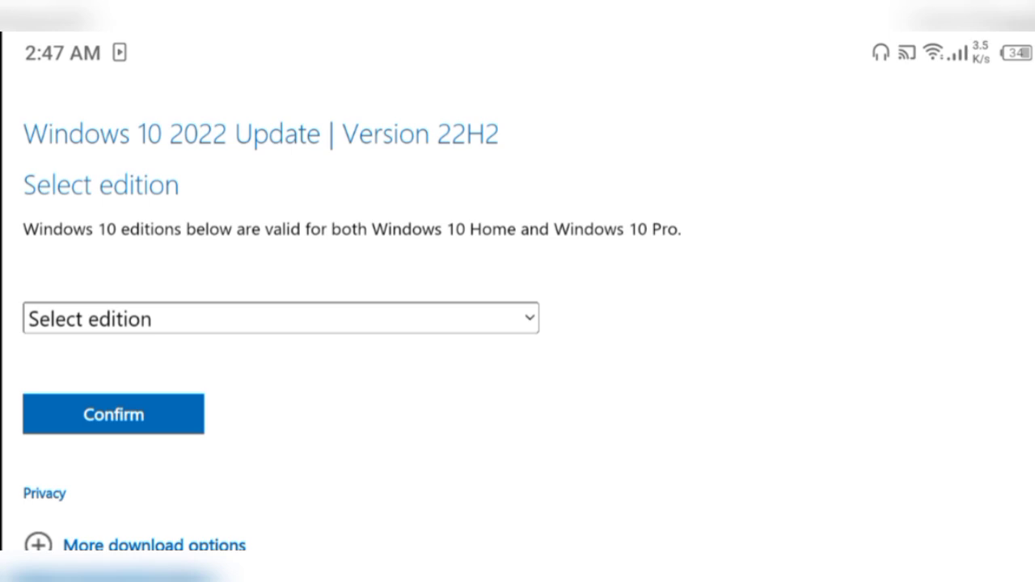
Choose the Windows 10 (multi-edition ISO) edition and confirm it.
left_click(281, 317)
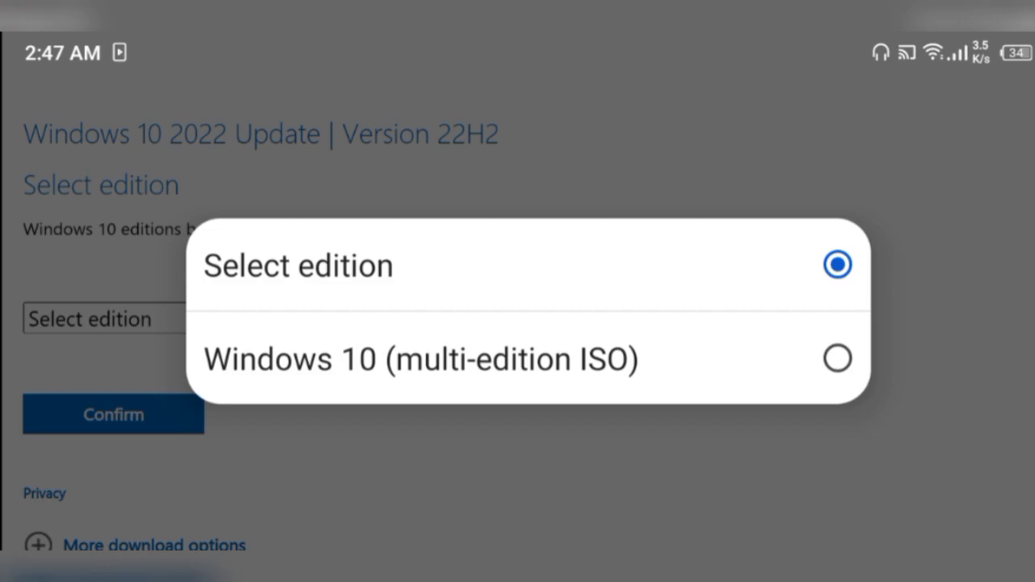
left_click(420, 359)
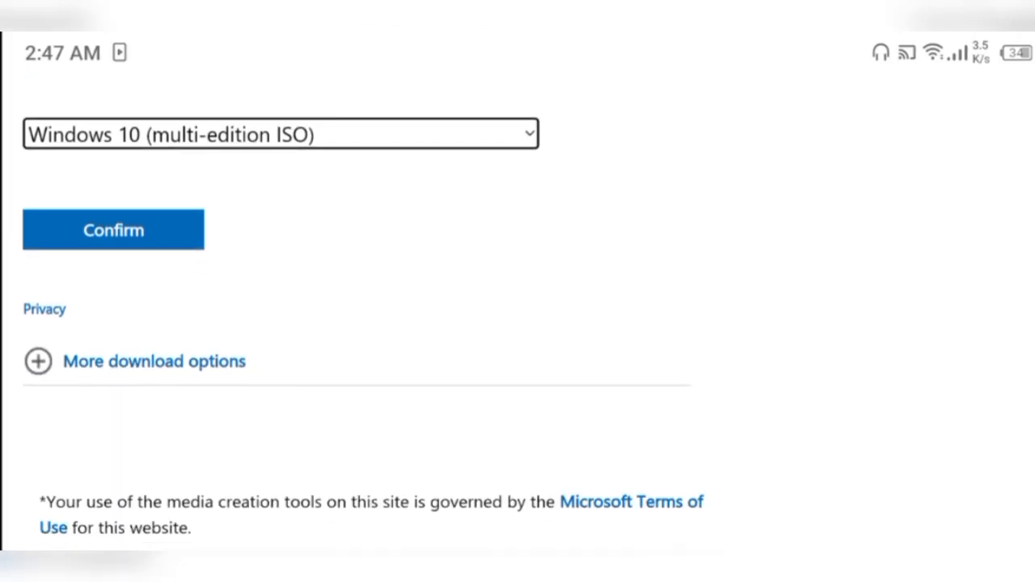
left_click(113, 229)
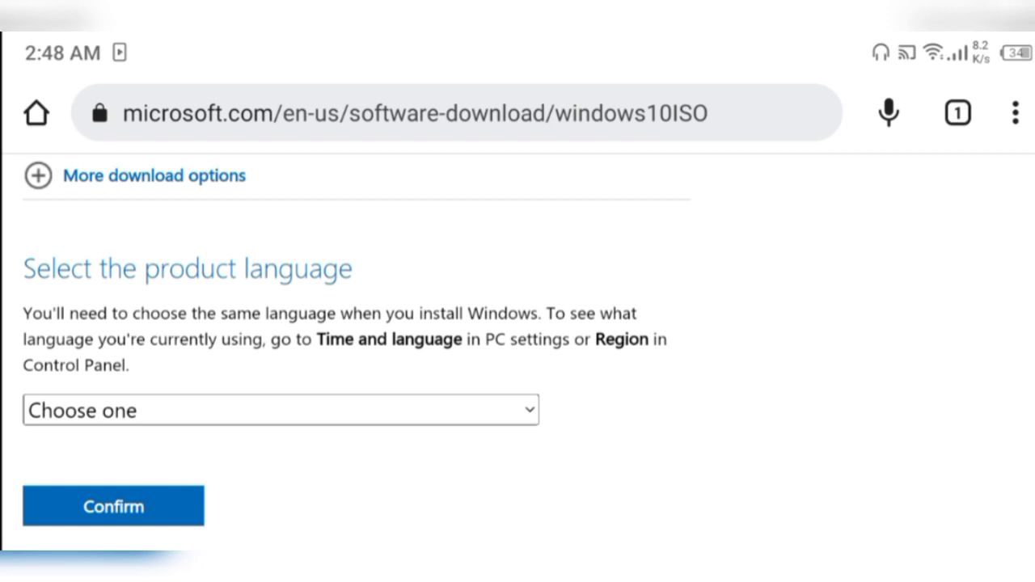
Set the product language to English International and confirm it.
scroll("down", 3)
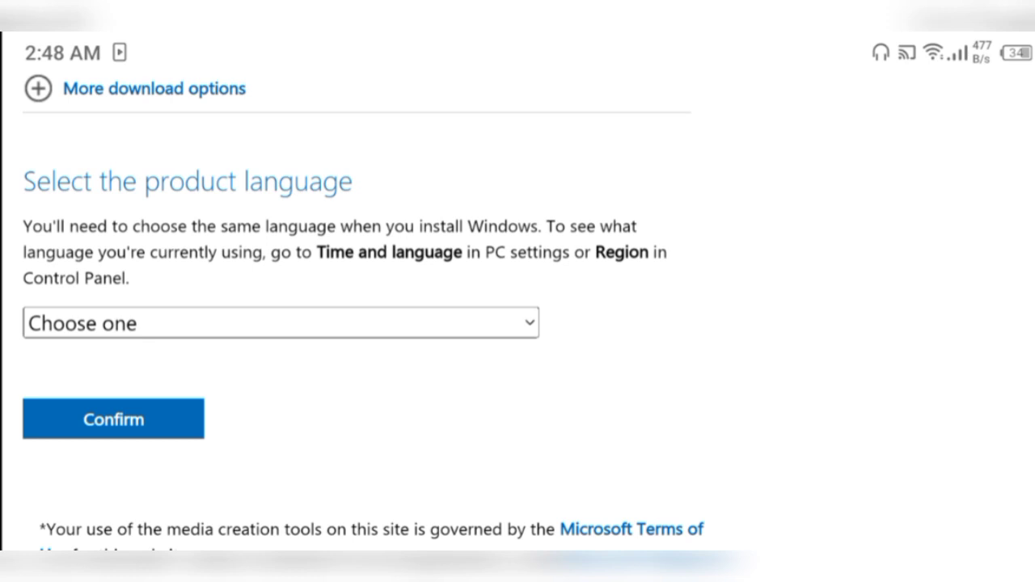
left_click(281, 322)
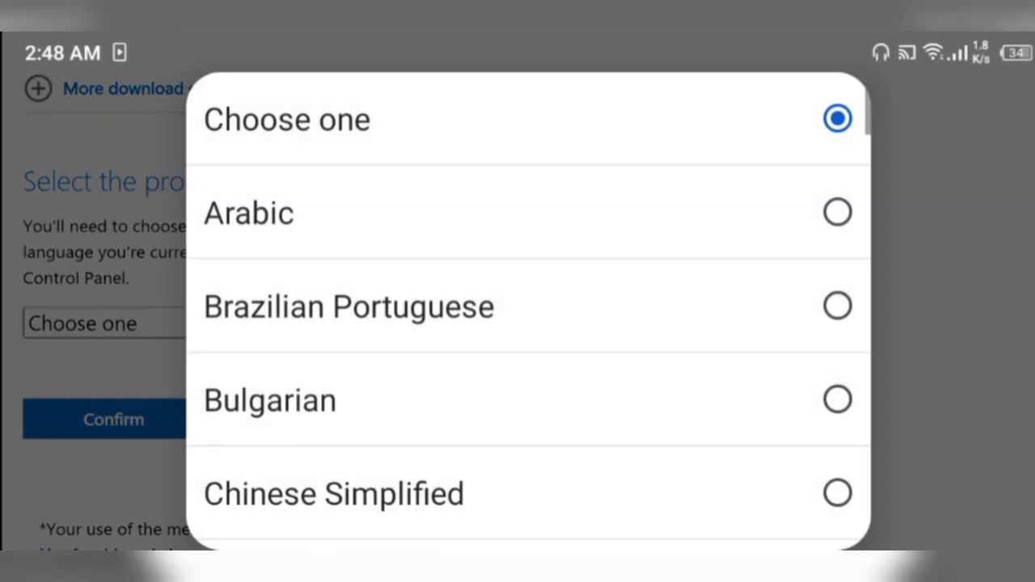
scroll("down", 3)
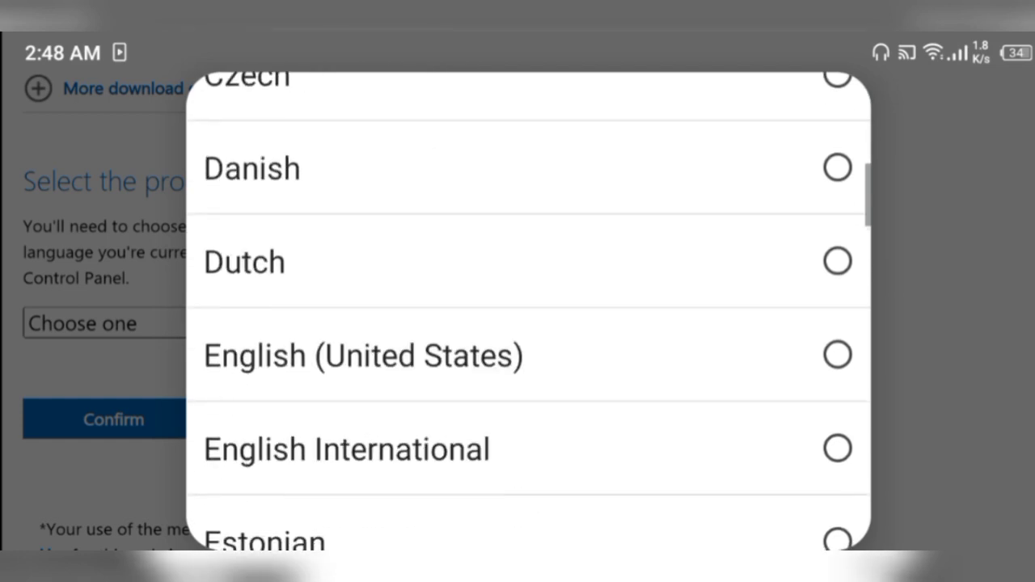
left_click(346, 449)
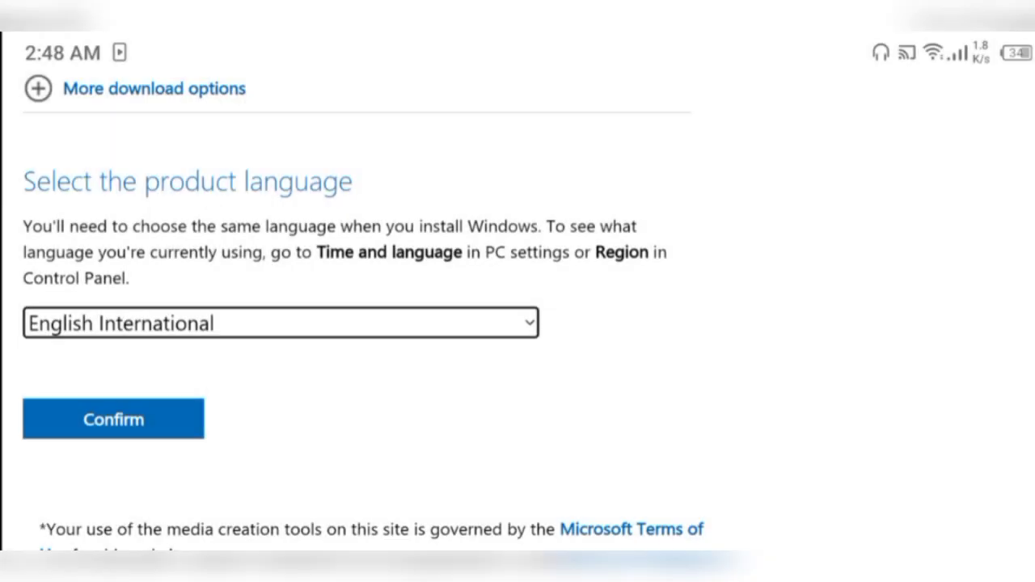
left_click(114, 417)
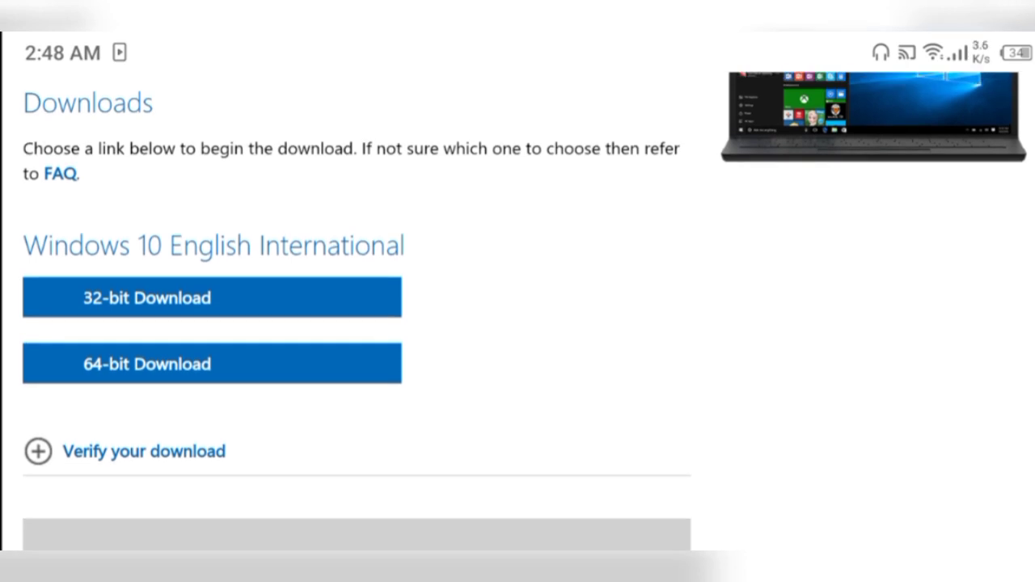
Start the 64-bit English International Windows 10 ISO download.
scroll("down", 3)
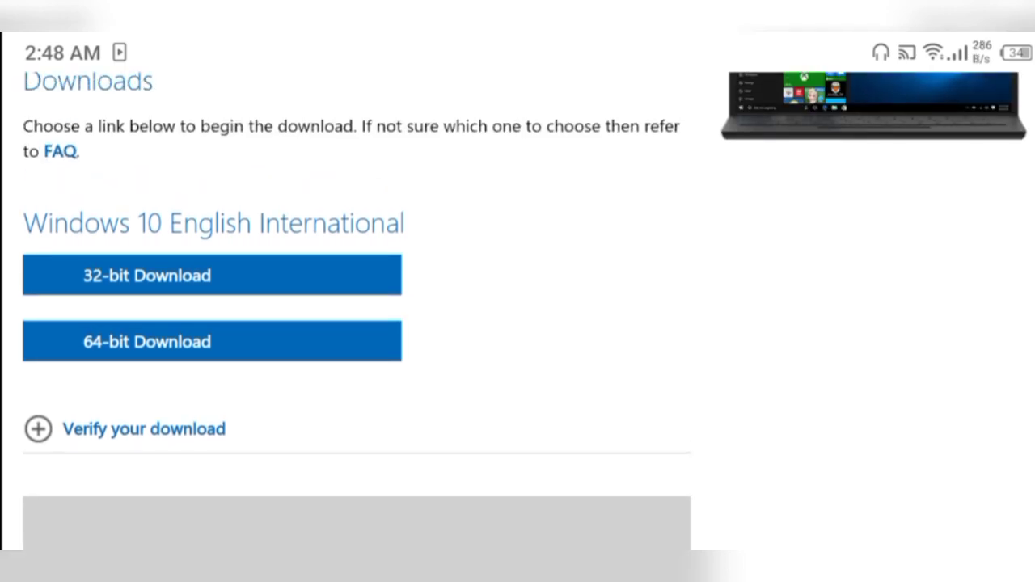
scroll("down", 3)
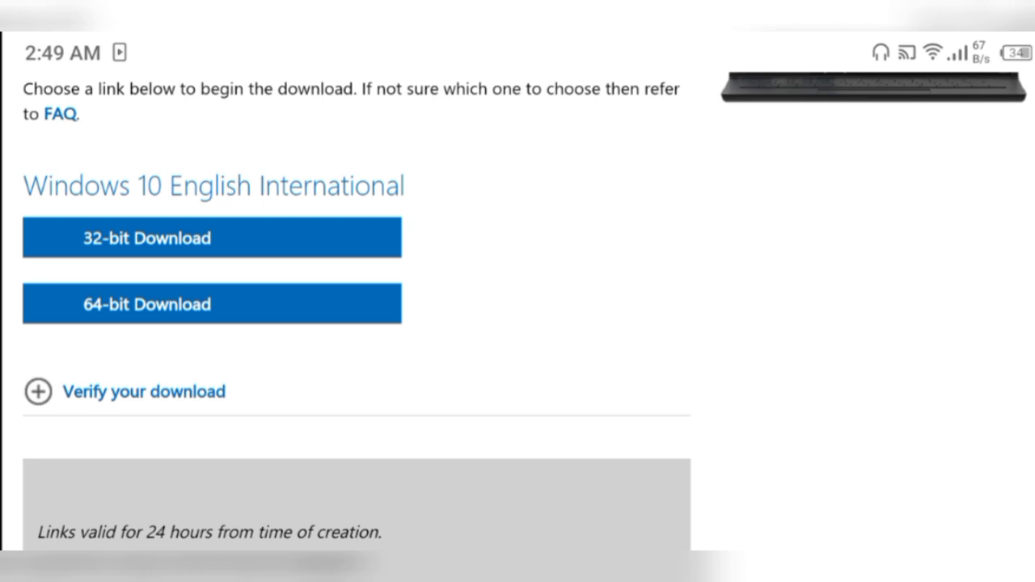
scroll("down", 3)
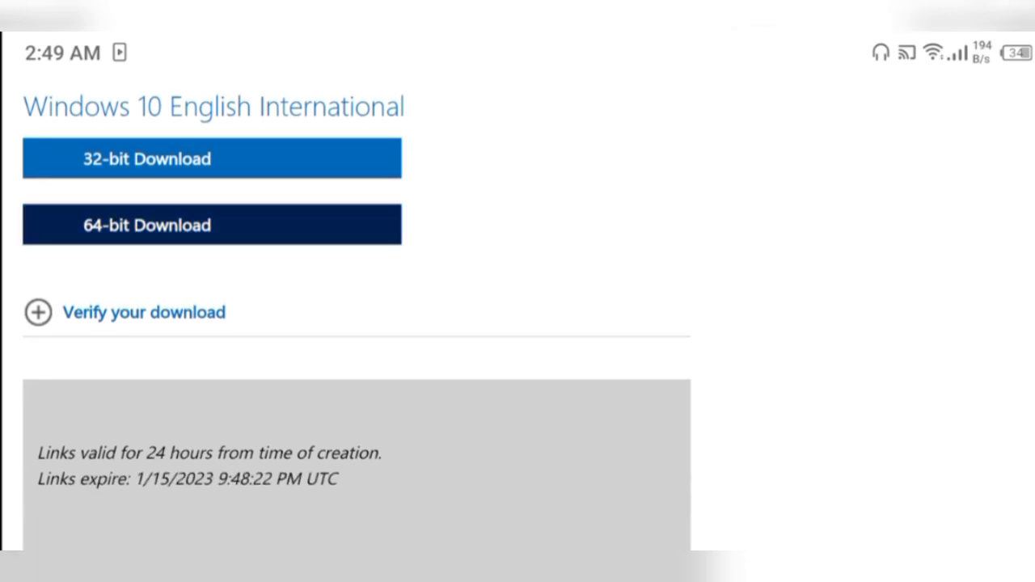
left_click(146, 224)
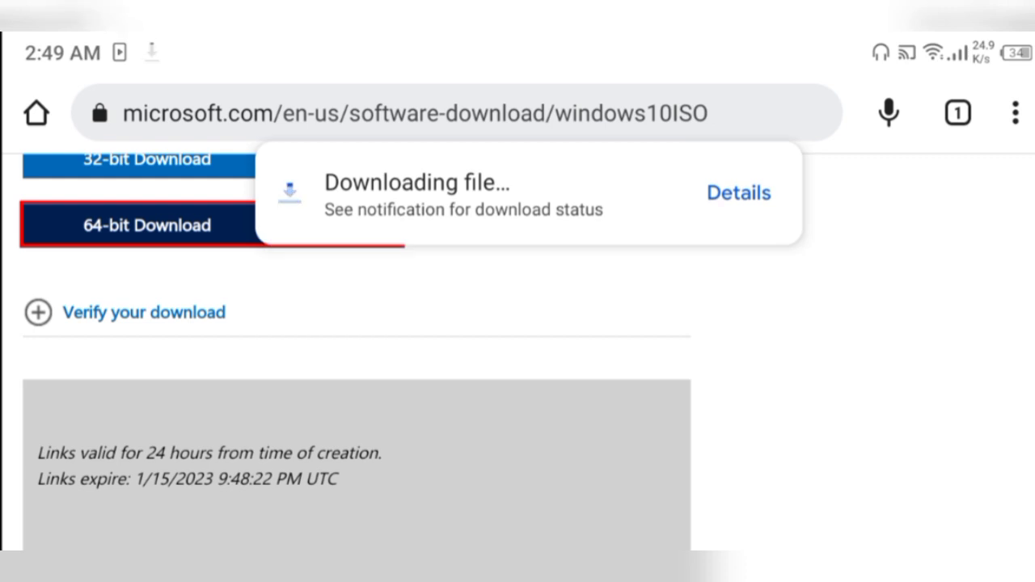
left_click(738, 193)
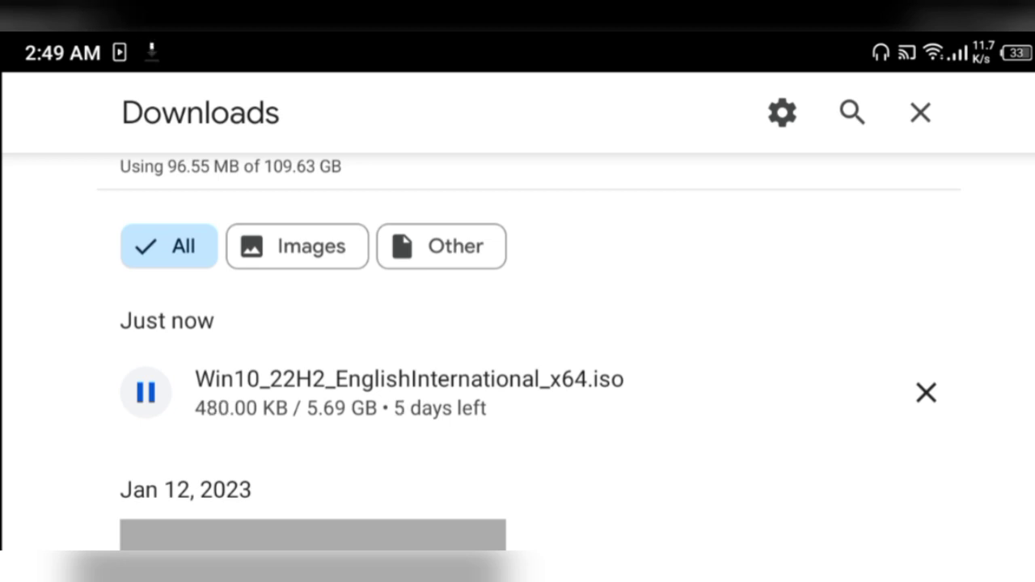
left_click(925, 393)
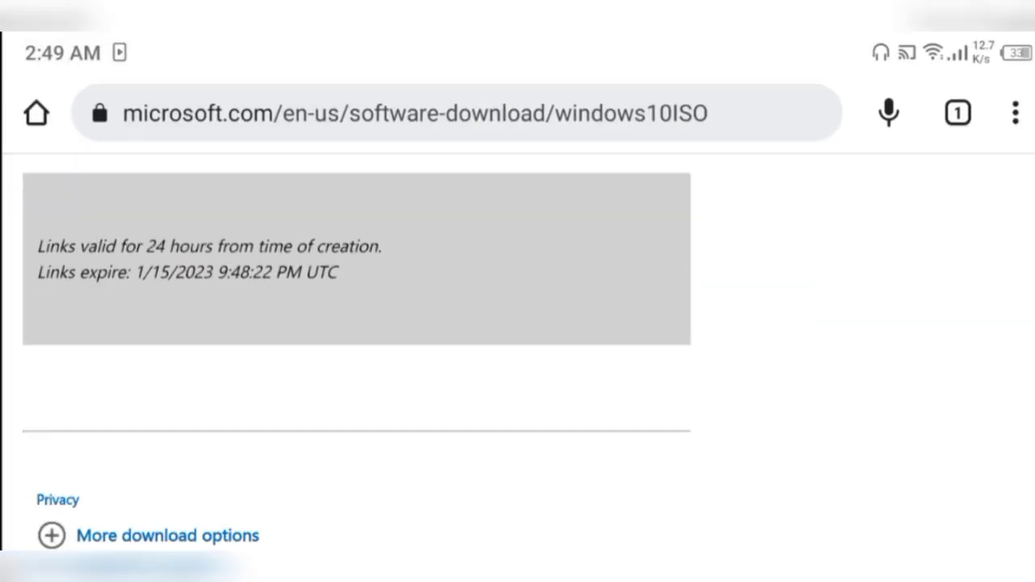
scroll("down", 3)
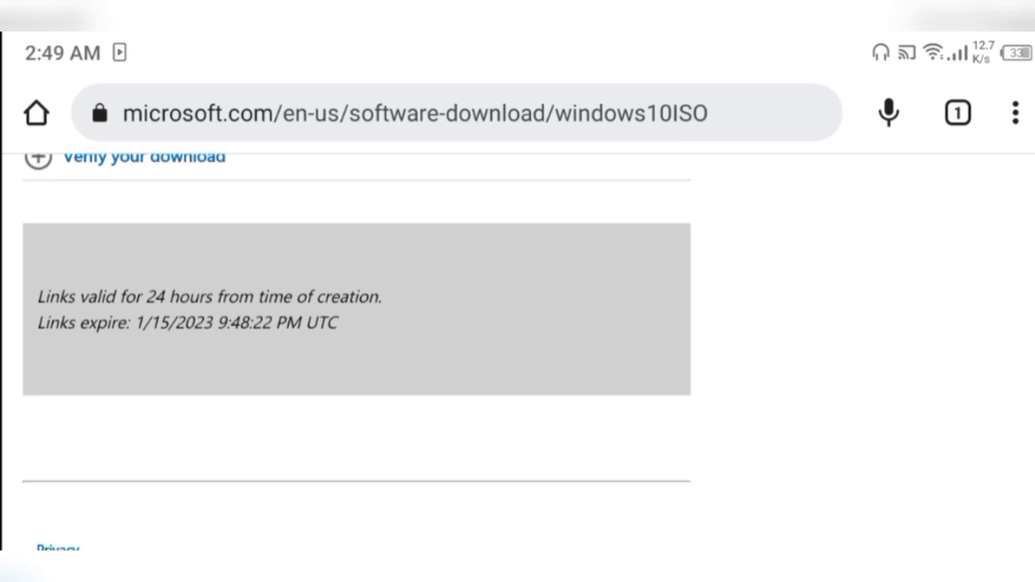
scroll("down", 3)
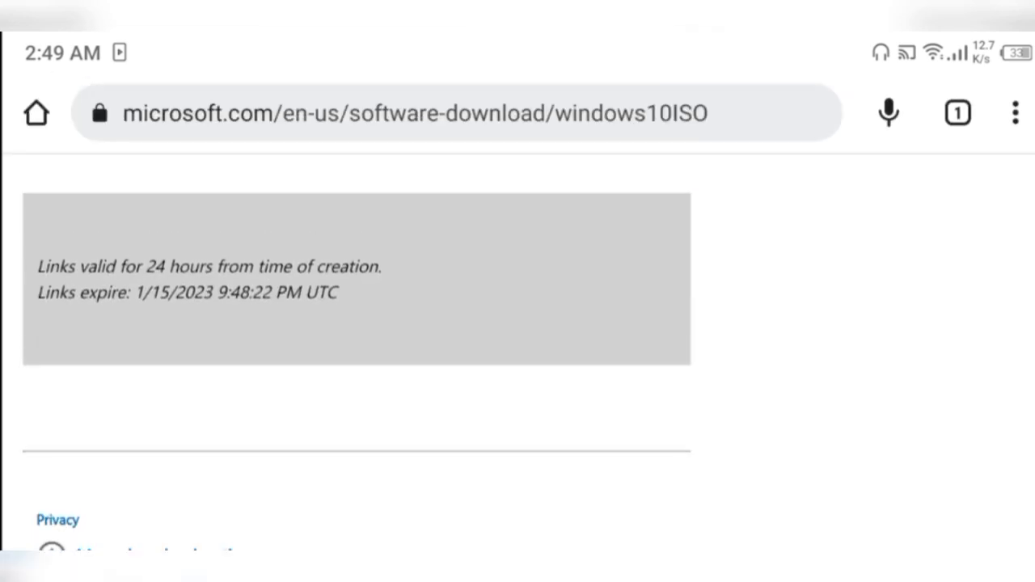
scroll("up", 3)
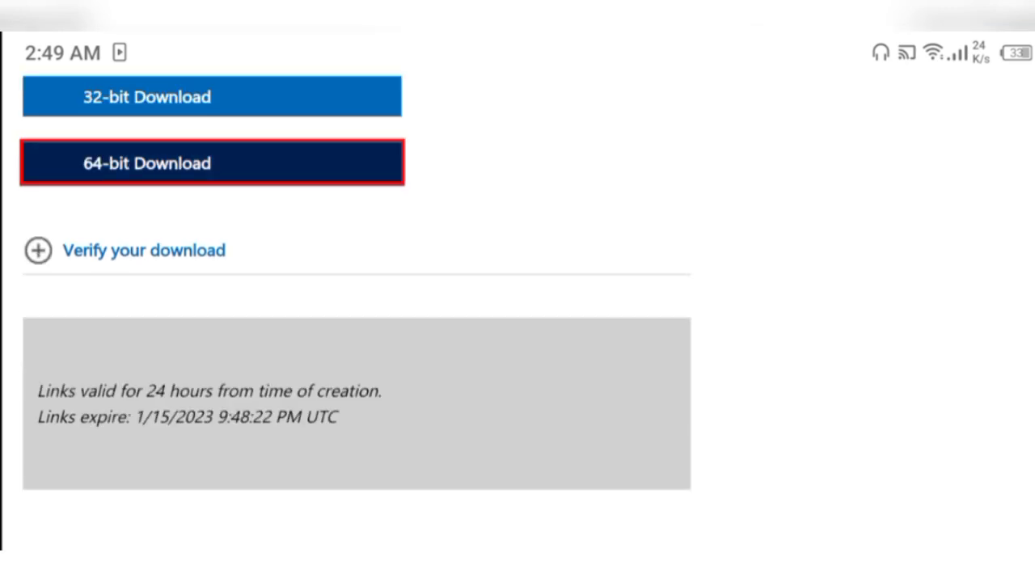
scroll("down", 3)
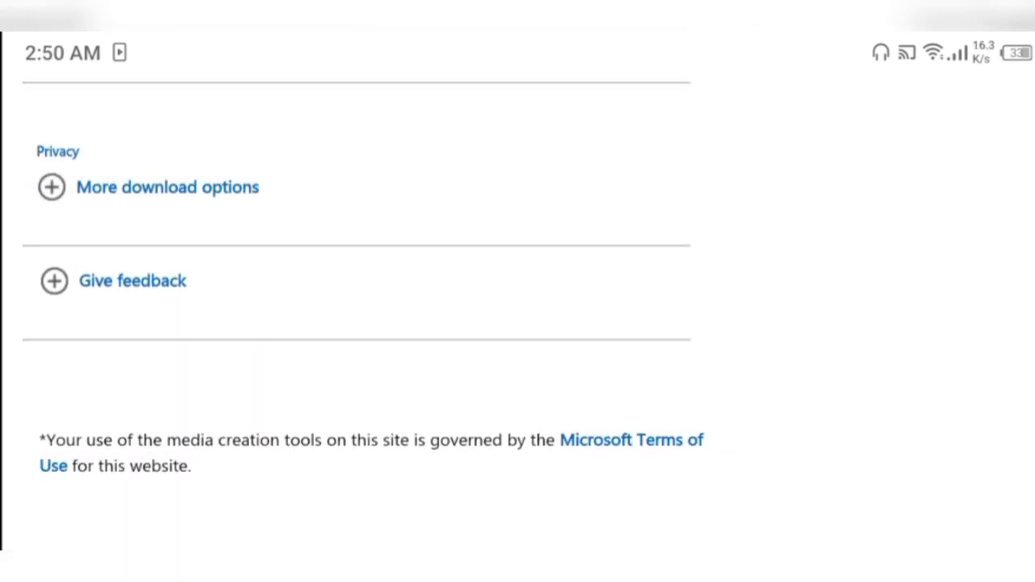